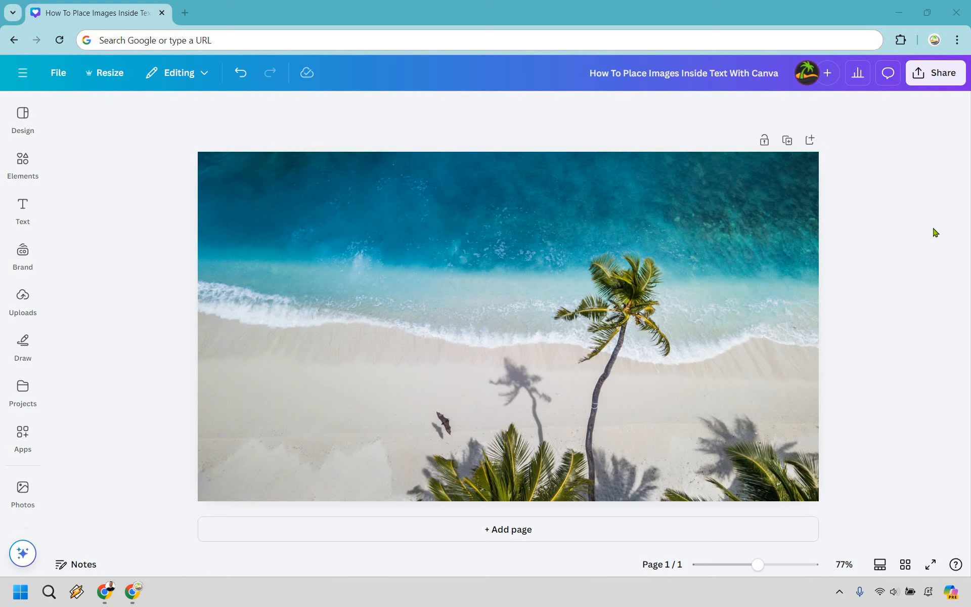
{"action": "mouse_move", "coordinate": [3, 277]}
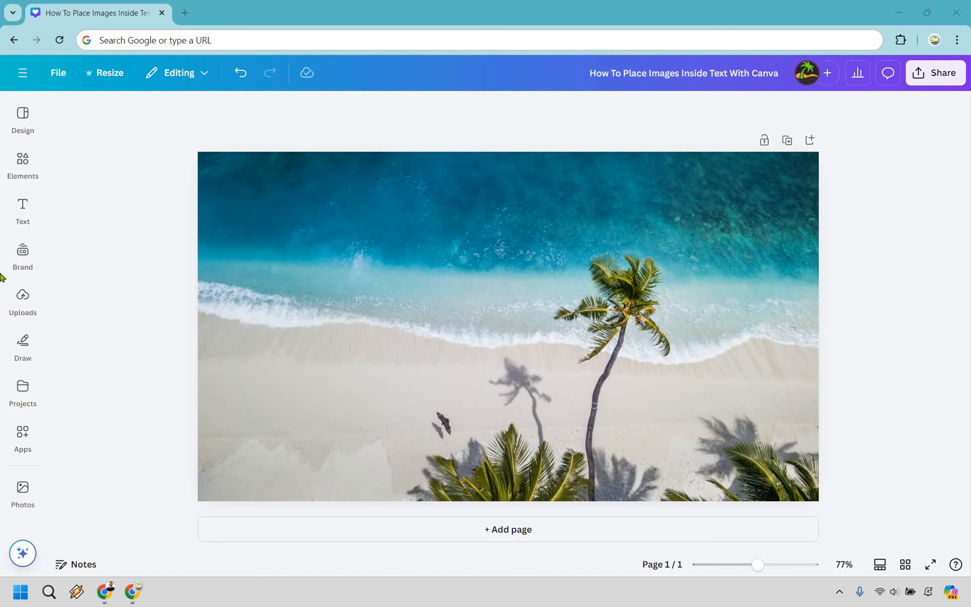
Find letter frames in Elements and add cloud-and-grass I, S and L frames over the beach photo.
{"action": "left_click", "coordinate": [22, 163]}
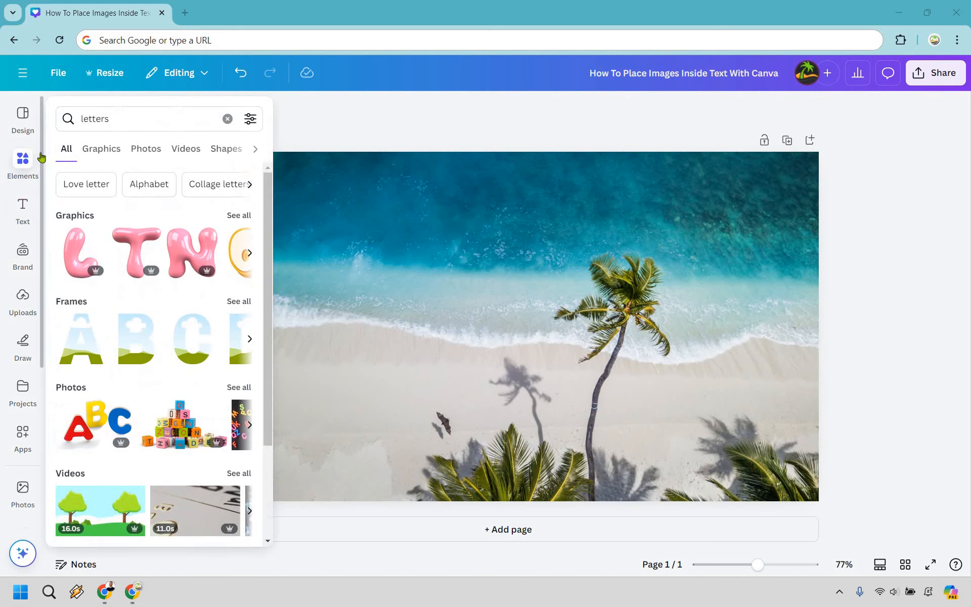
{"action": "left_click", "coordinate": [149, 118]}
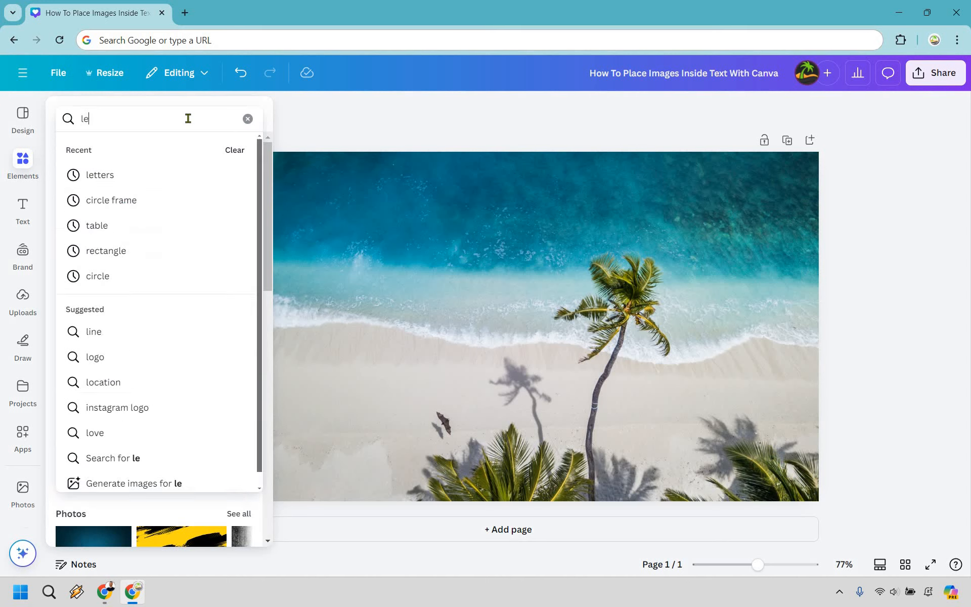
{"action": "left_click", "coordinate": [100, 175]}
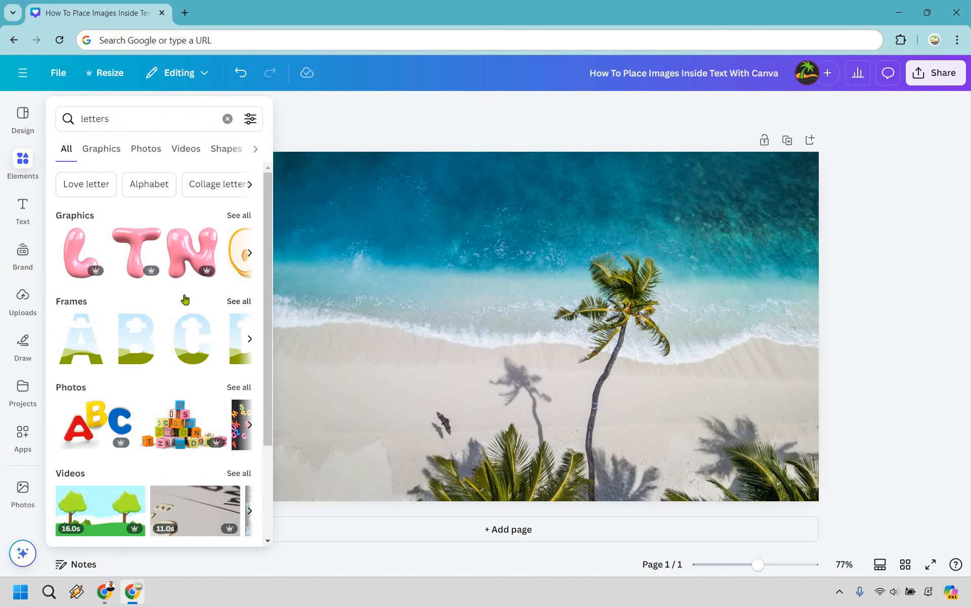
{"action": "left_click", "coordinate": [159, 149]}
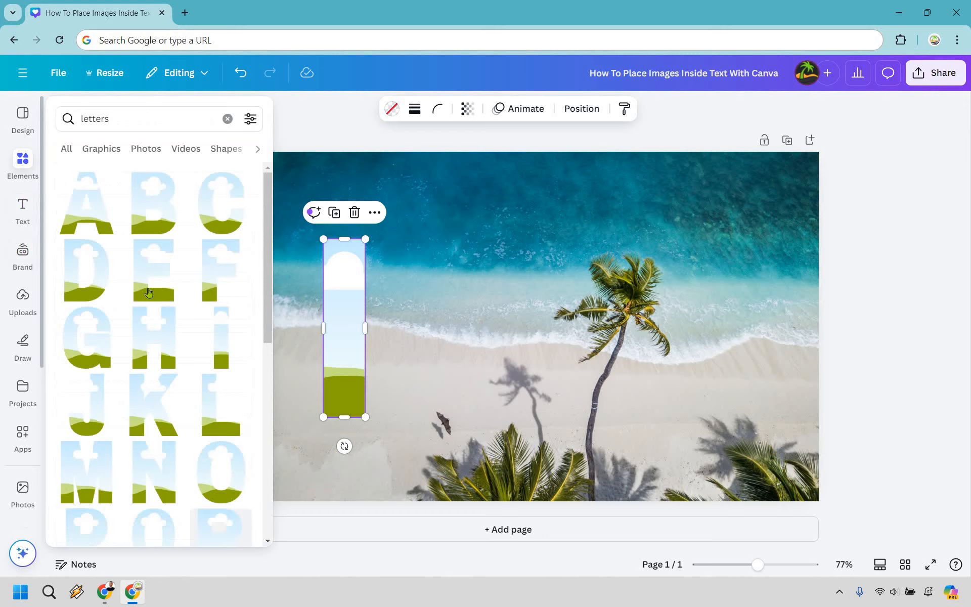
{"action": "scroll", "scroll_direction": "down", "scroll_amount": 3}
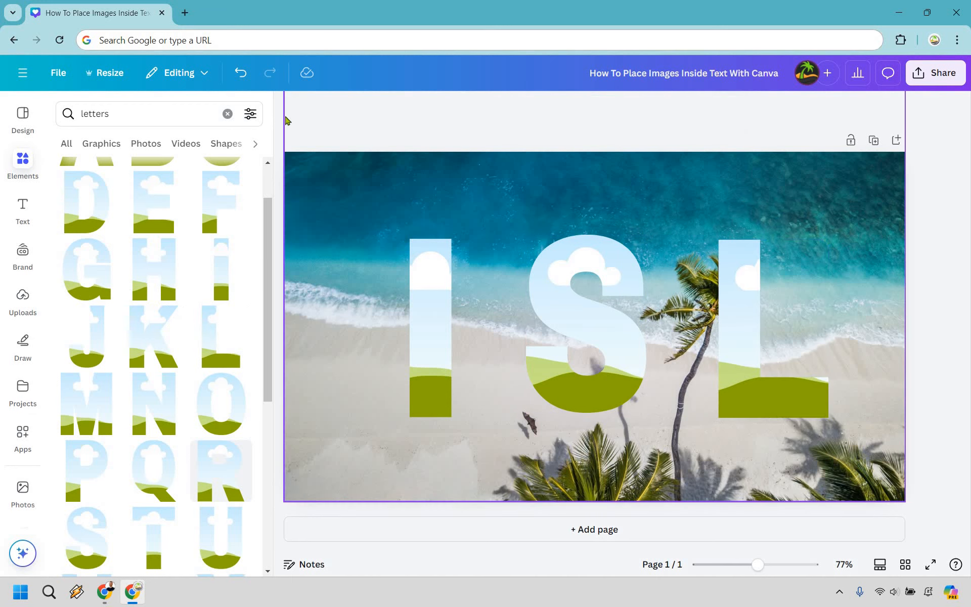
{"action": "mouse_move", "coordinate": [19, 309]}
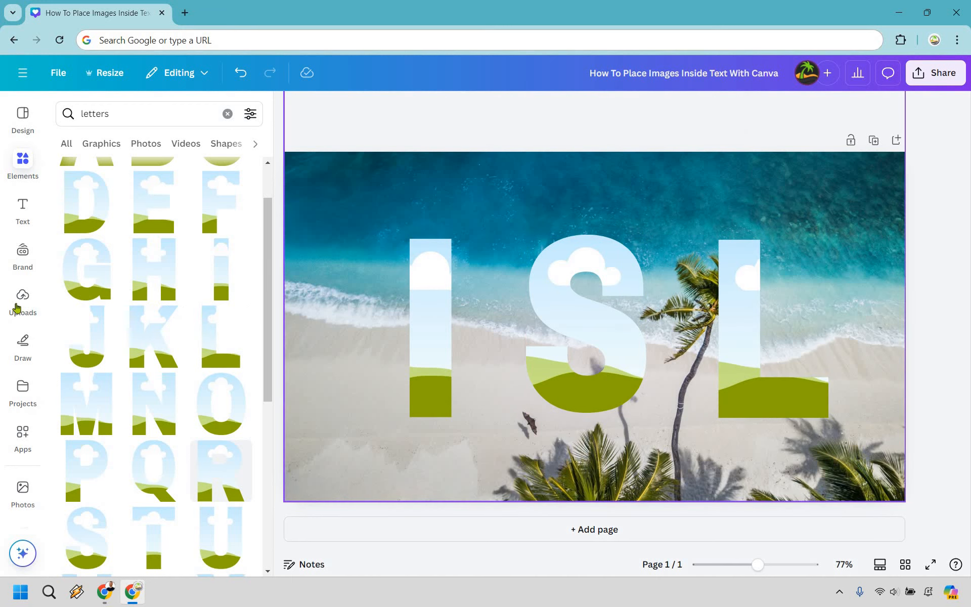
Fill the I, S and L frames with uploaded tropical beach images.
{"action": "left_click", "coordinate": [22, 301]}
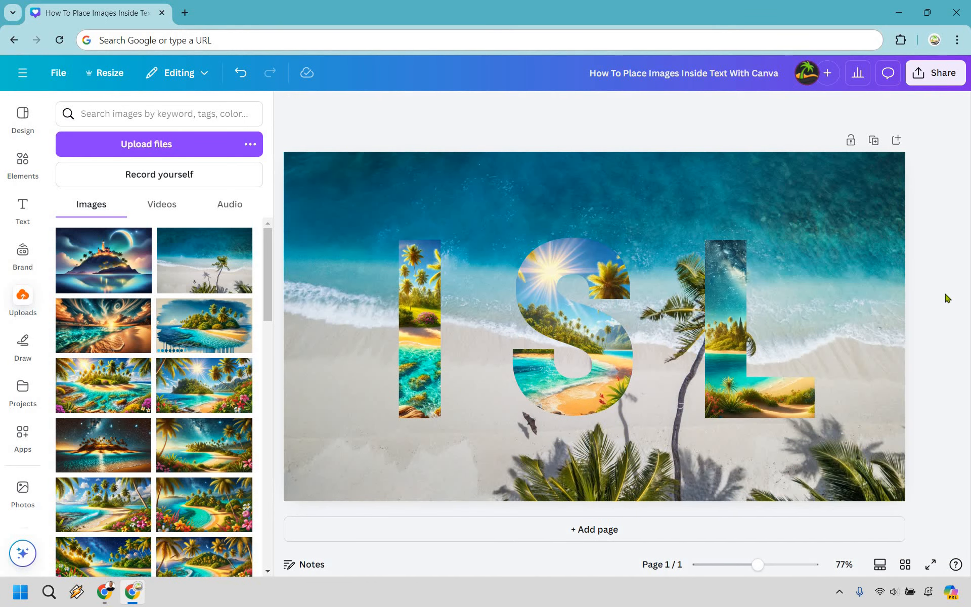
{"action": "left_click", "coordinate": [420, 328]}
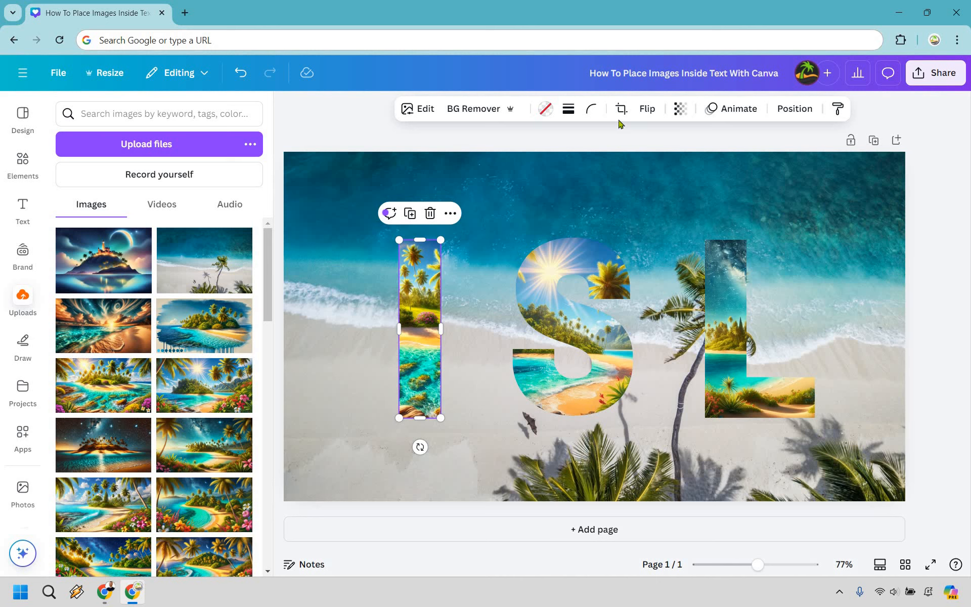
{"action": "mouse_move", "coordinate": [620, 110]}
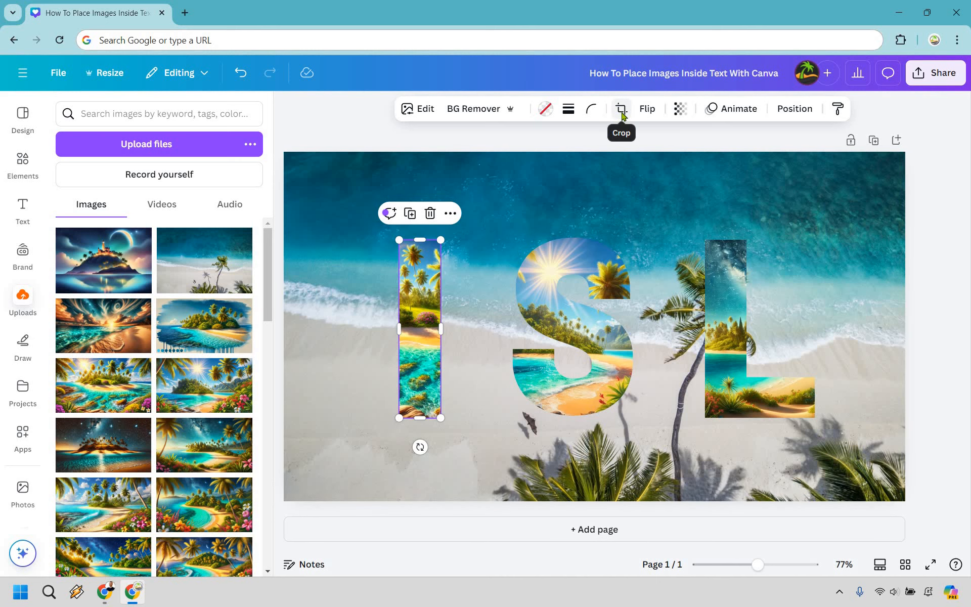
Crop the beach image inside the I so a better part of the scene shows.
{"action": "left_click", "coordinate": [620, 108]}
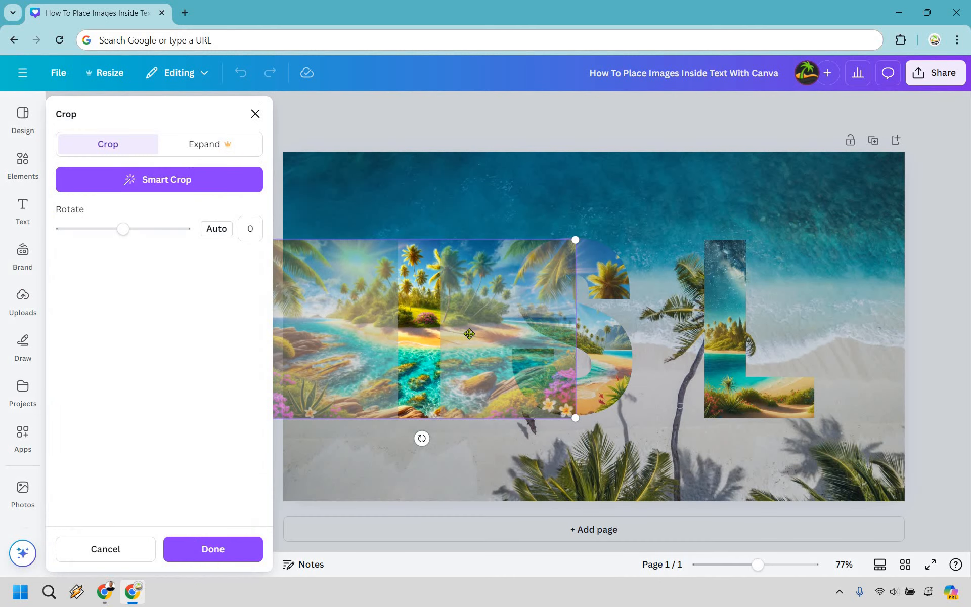
{"action": "left_click_drag", "start_coordinate": [468, 334], "coordinate": [389, 333]}
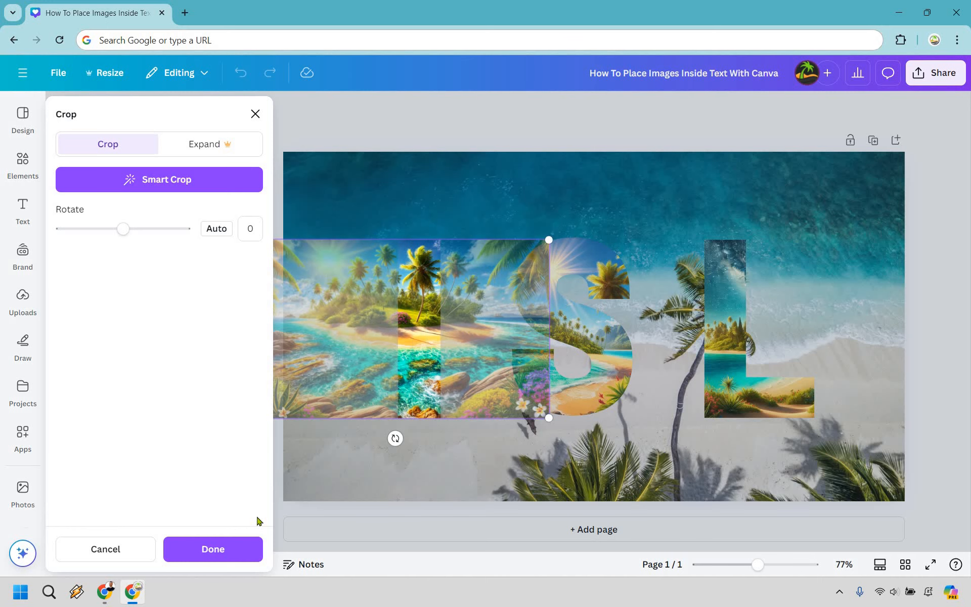
{"action": "left_click", "coordinate": [211, 548]}
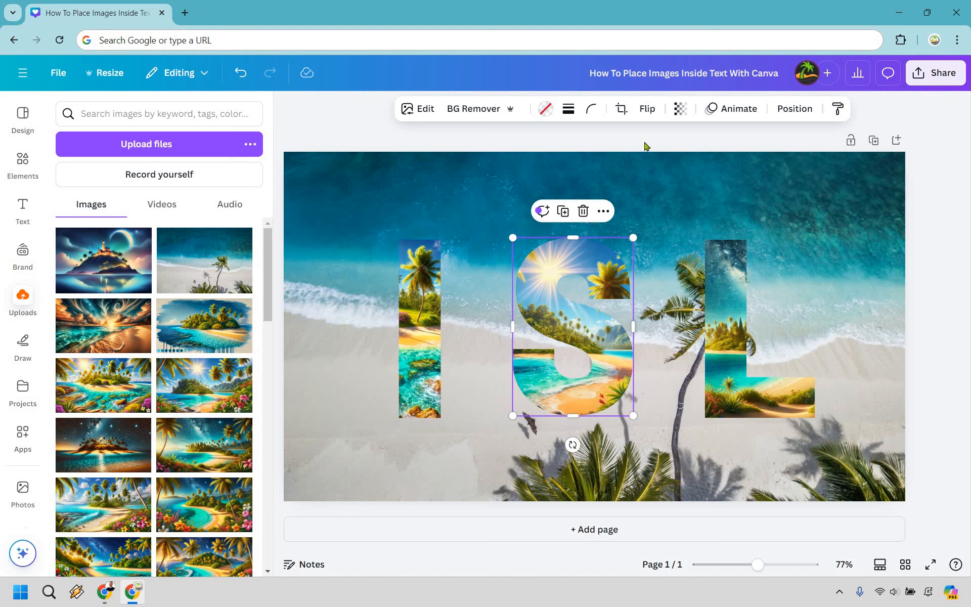
Reposition the tropical images inside the S and L frames likewise.
{"action": "left_click", "coordinate": [620, 108]}
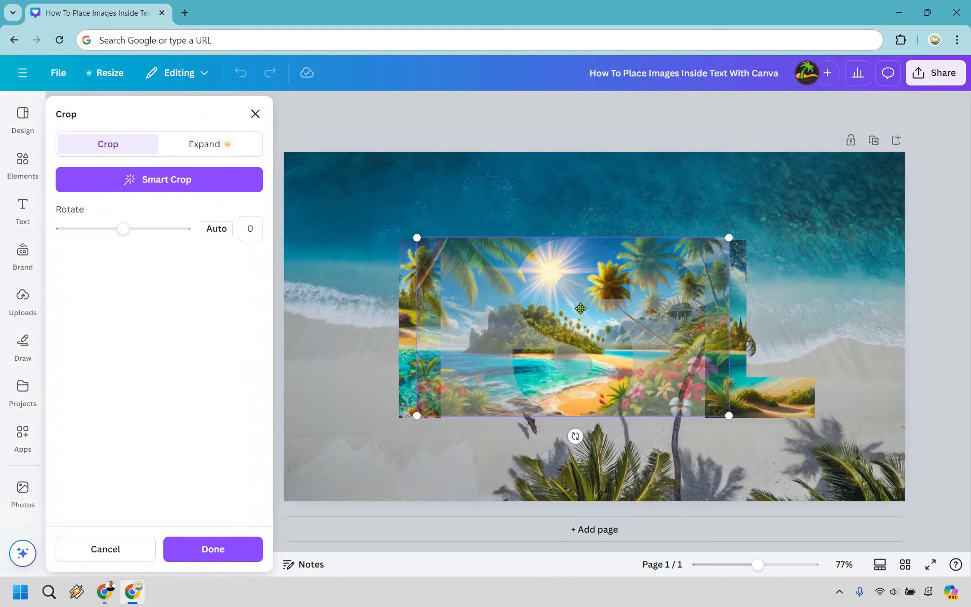
{"action": "left_click_drag", "start_coordinate": [581, 308], "coordinate": [594, 309]}
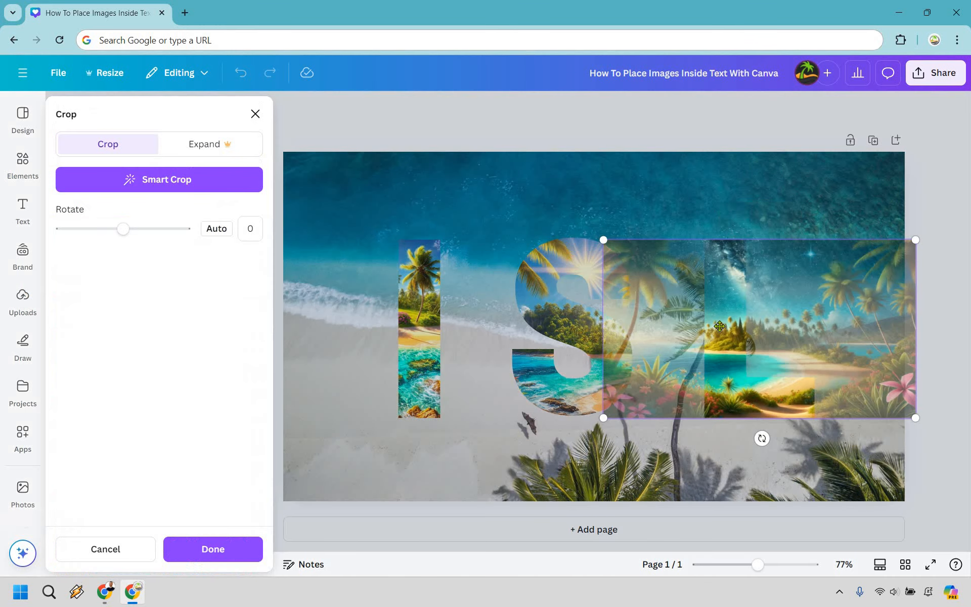
{"action": "left_click_drag", "start_coordinate": [719, 326], "coordinate": [612, 335]}
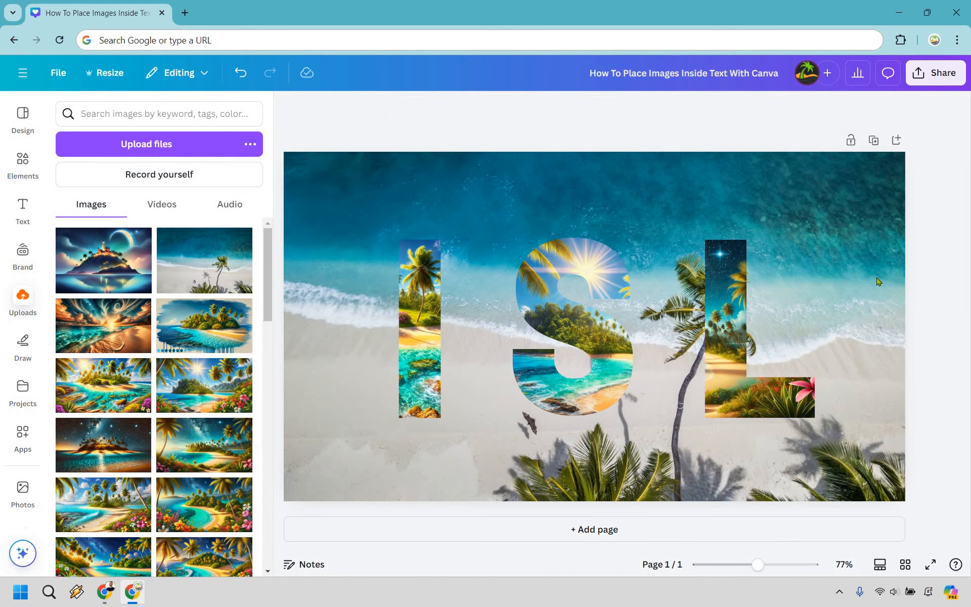
Delete the beach photo behind the letters and make the page background solid red.
{"action": "left_click", "coordinate": [593, 322]}
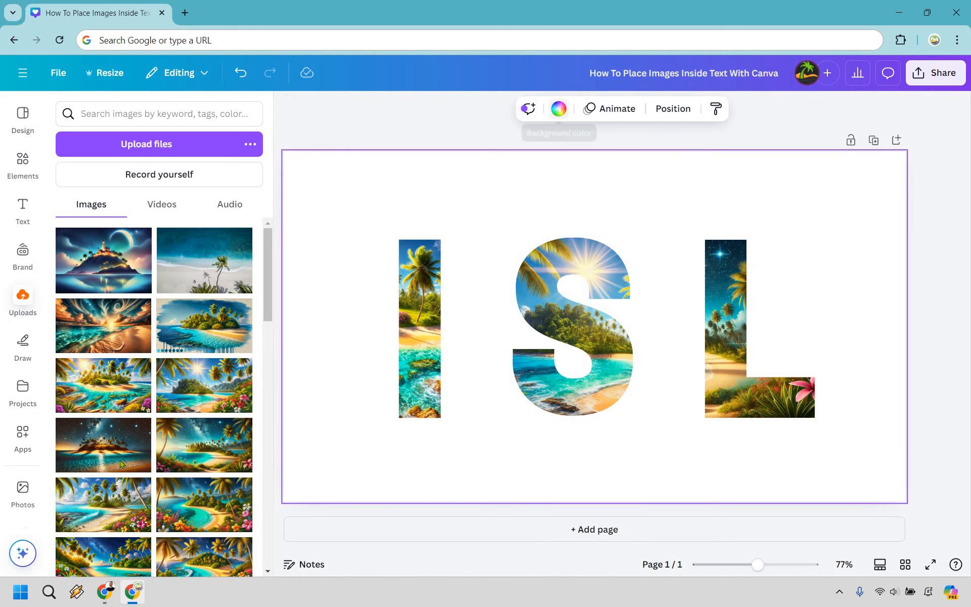
{"action": "left_click", "coordinate": [556, 108]}
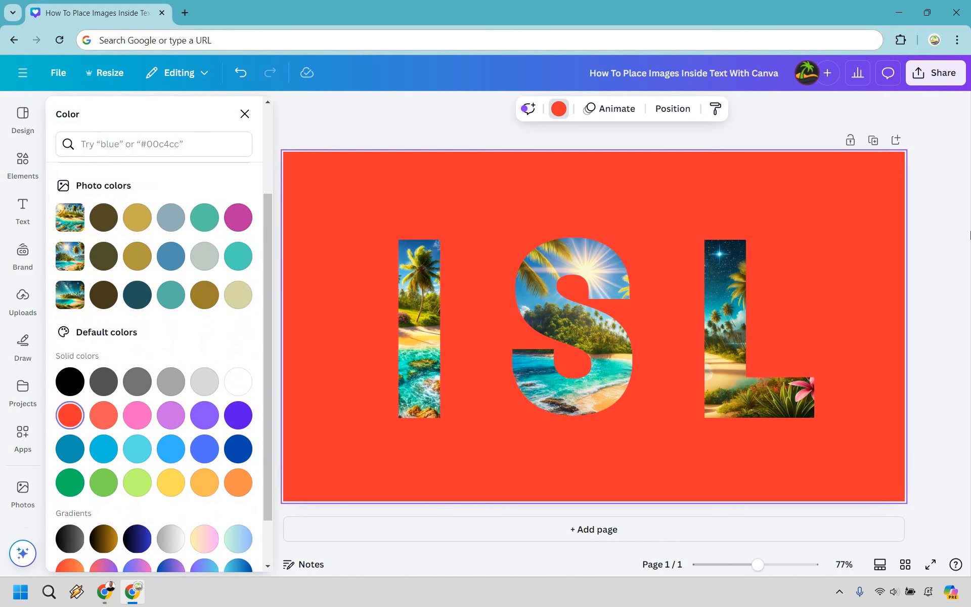
{"action": "left_click", "coordinate": [22, 300]}
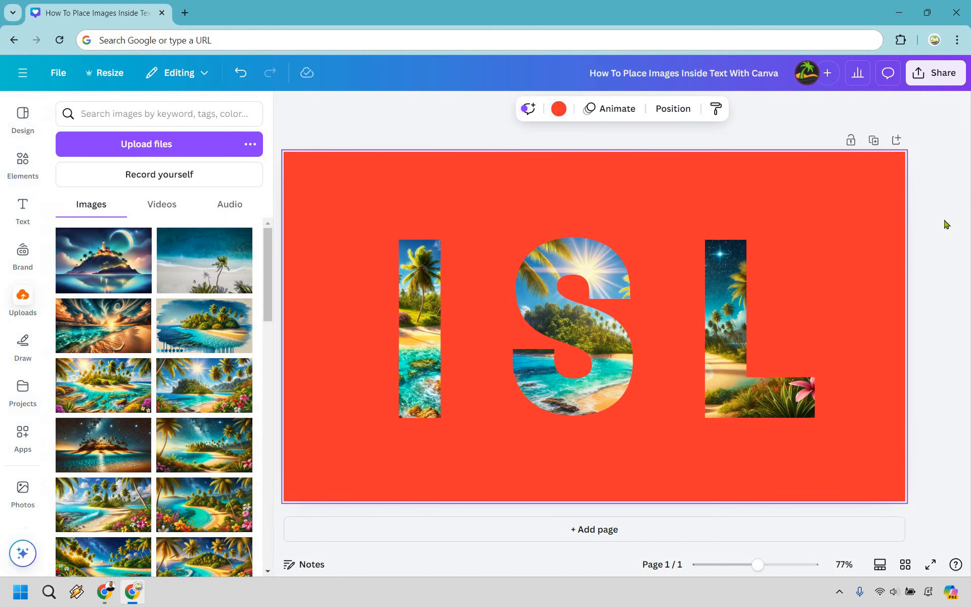